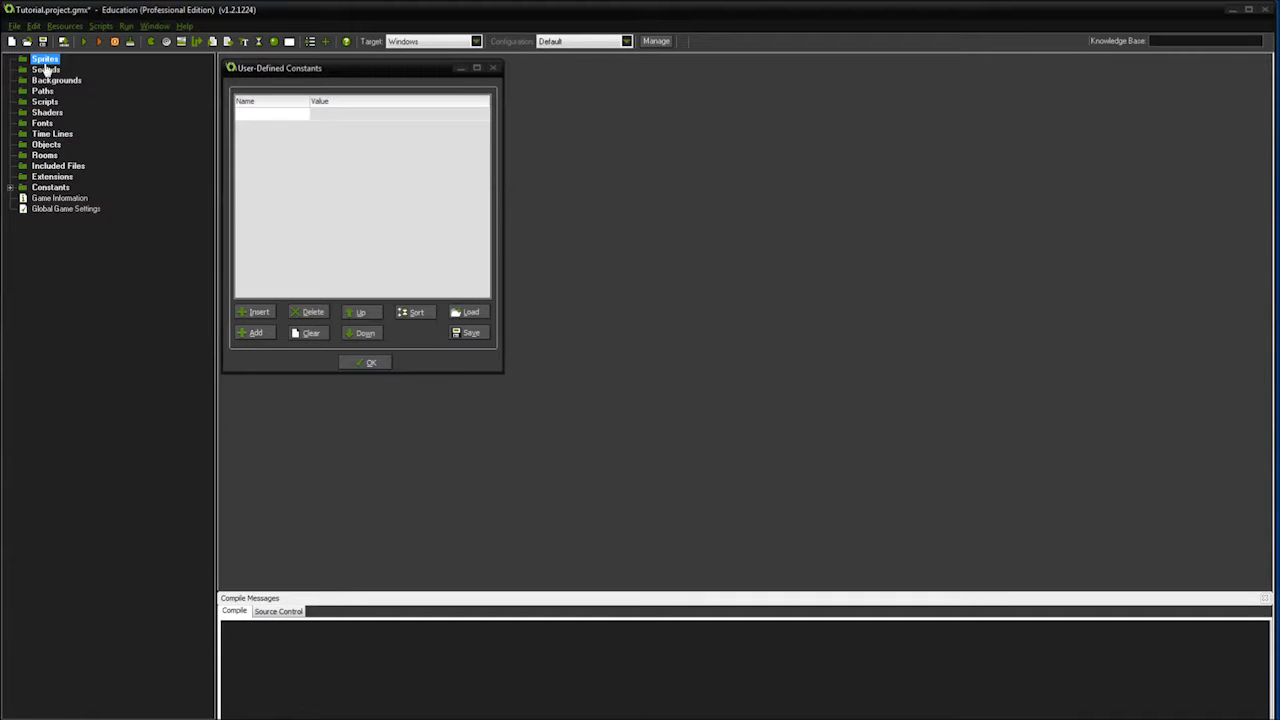
- Add a new sprite from the Sprites context menu and name it spr_player1
right_click(44, 58)
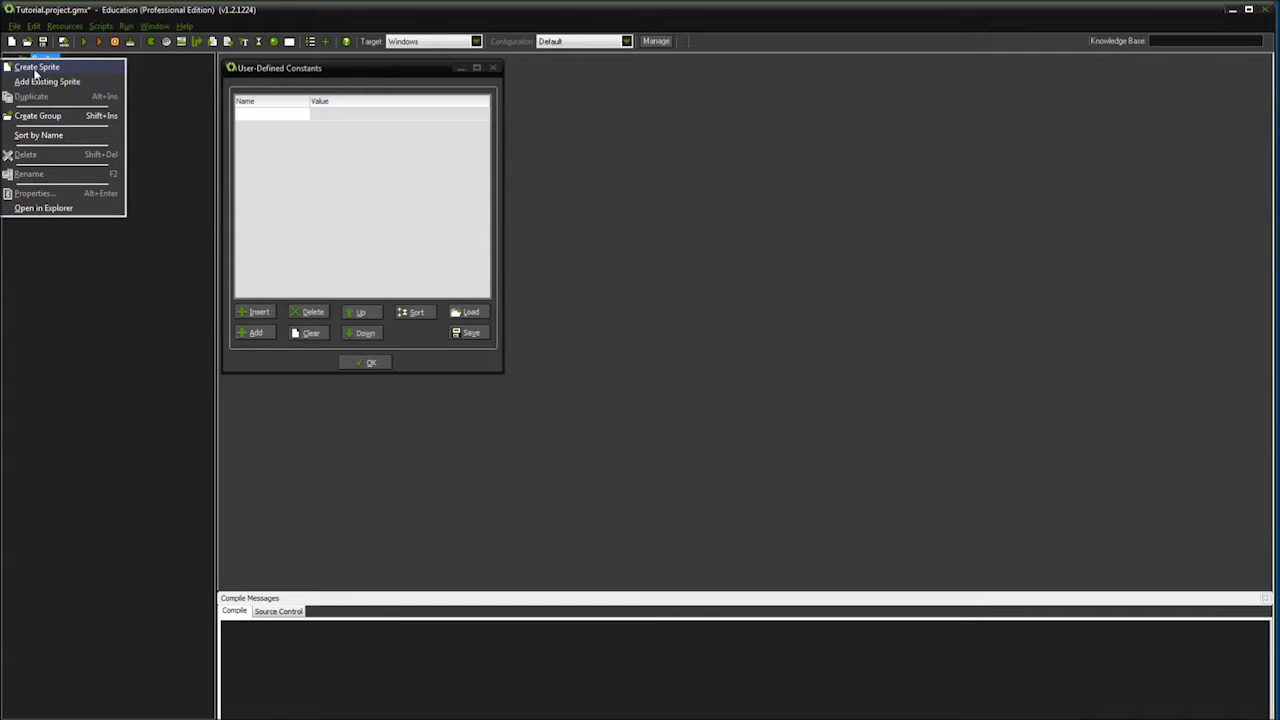
left_click(37, 67)
type("spr_p")
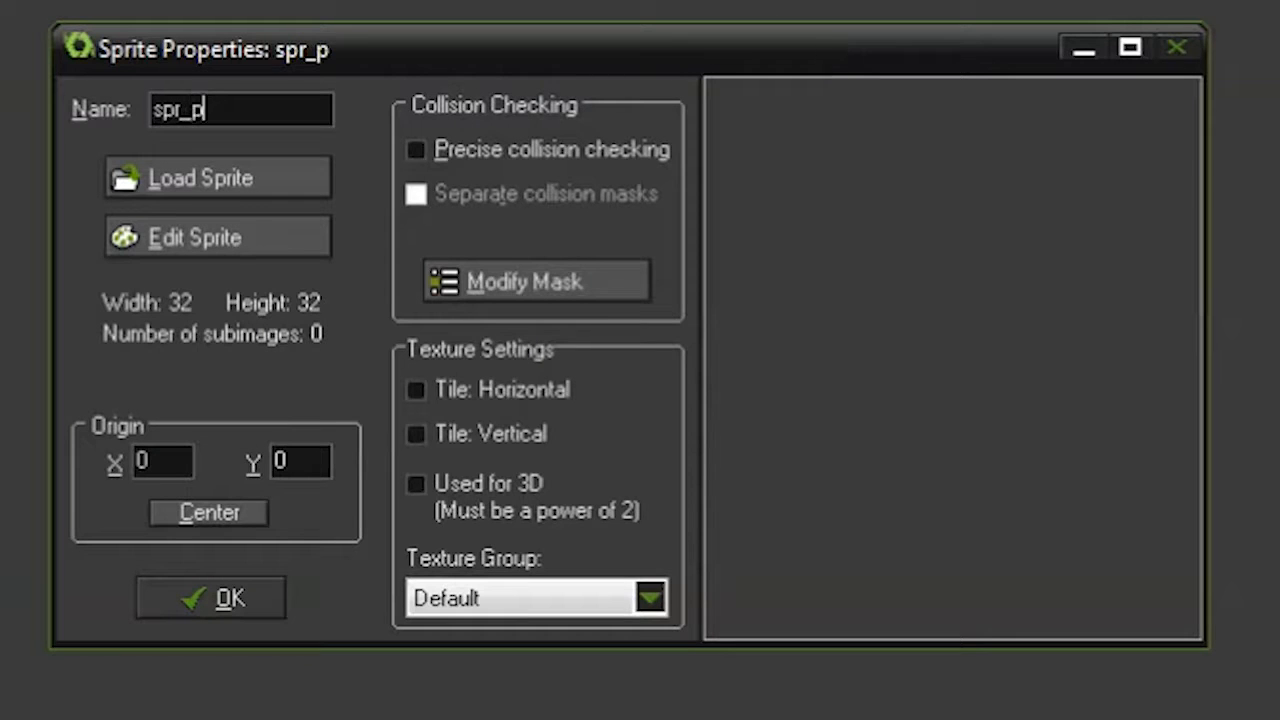
type("layer")
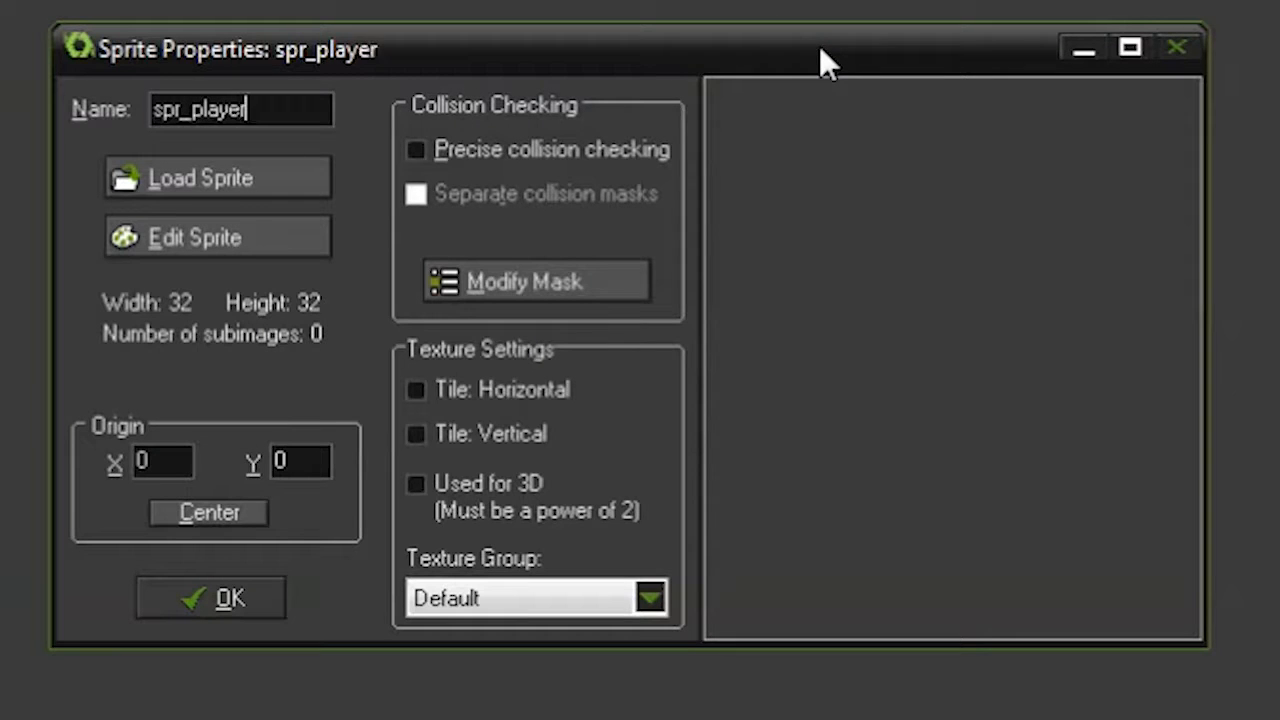
type("1")
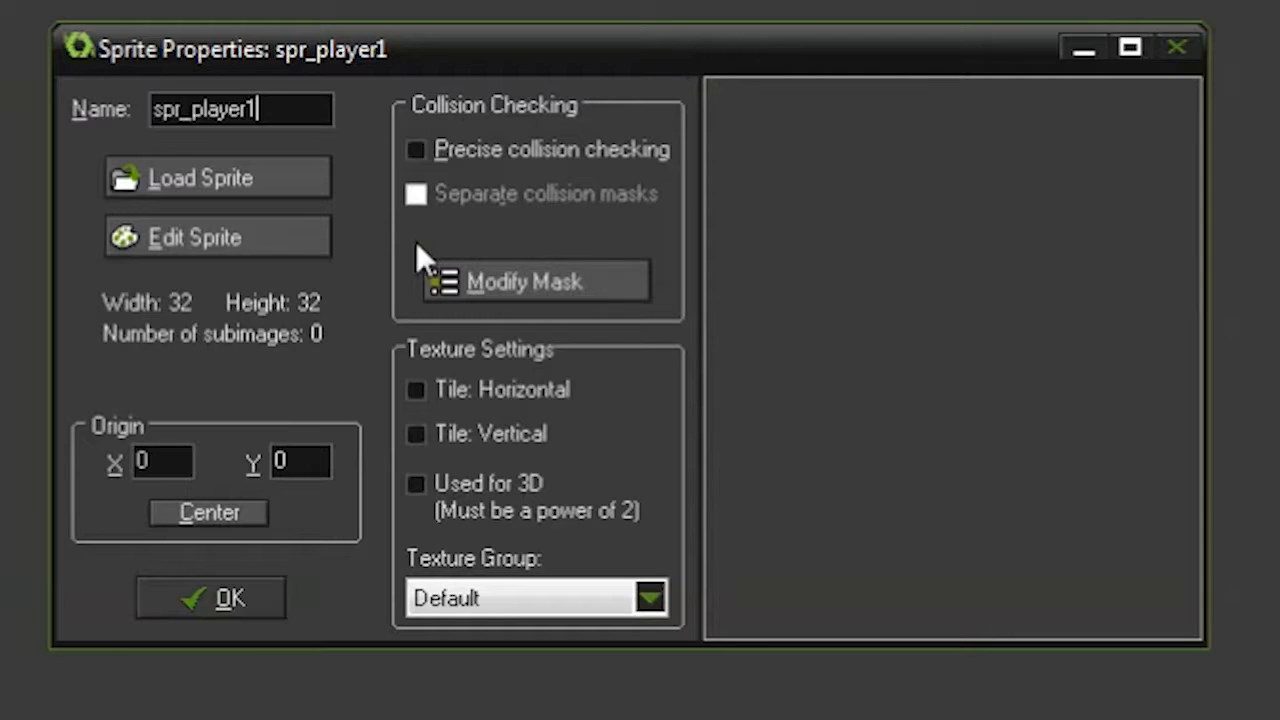
mouse_move(210, 177)
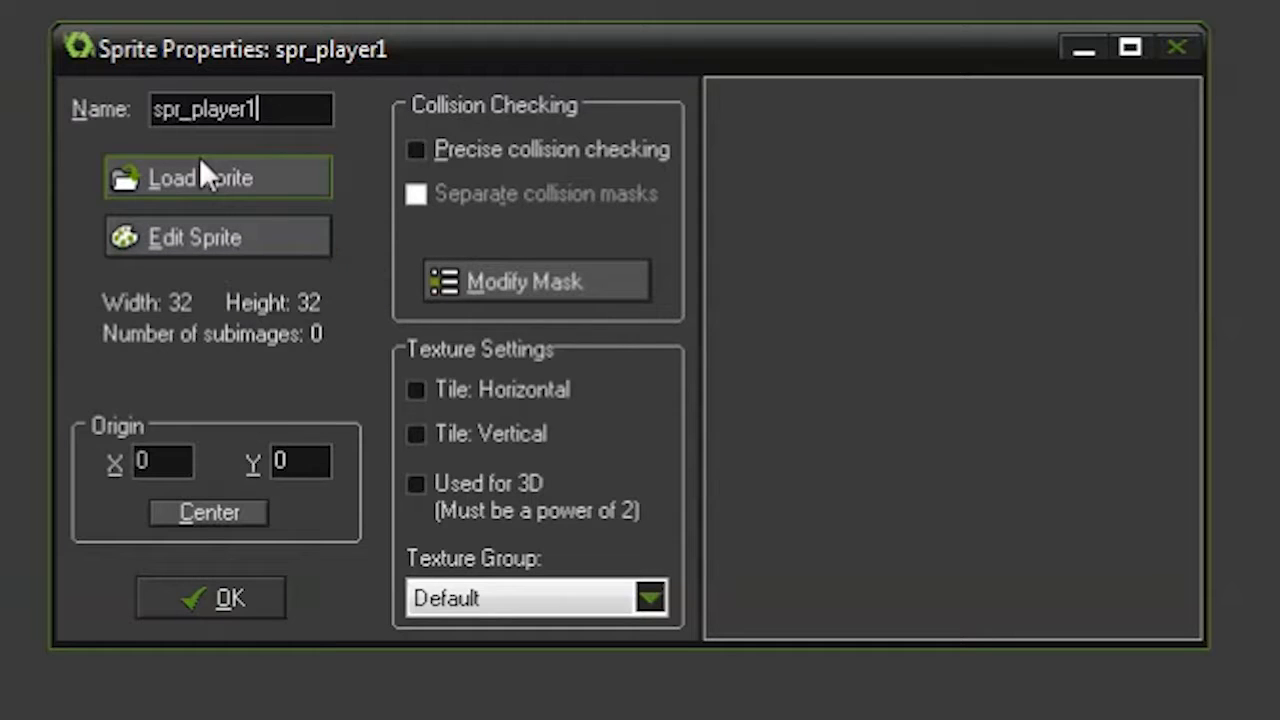
- Open the sprite in the Sprite Editor and load enemy1_strip3 through Create from Strip
left_click(217, 178)
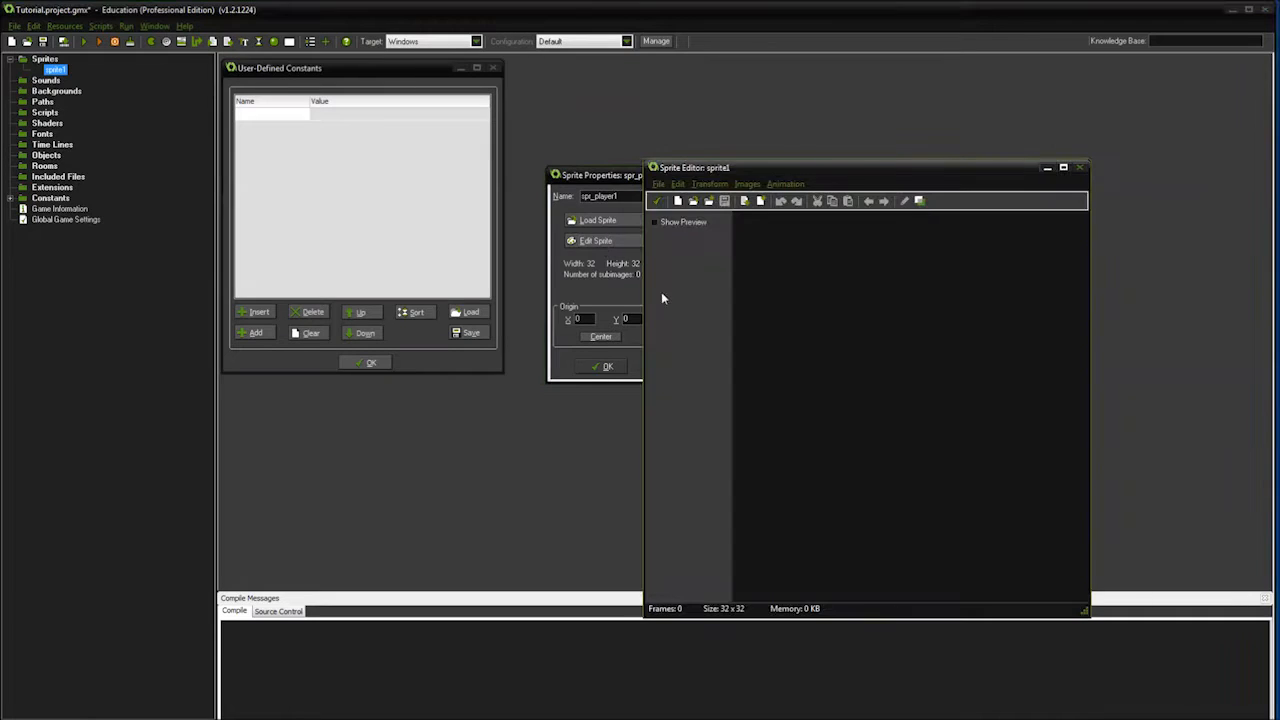
left_click(659, 184)
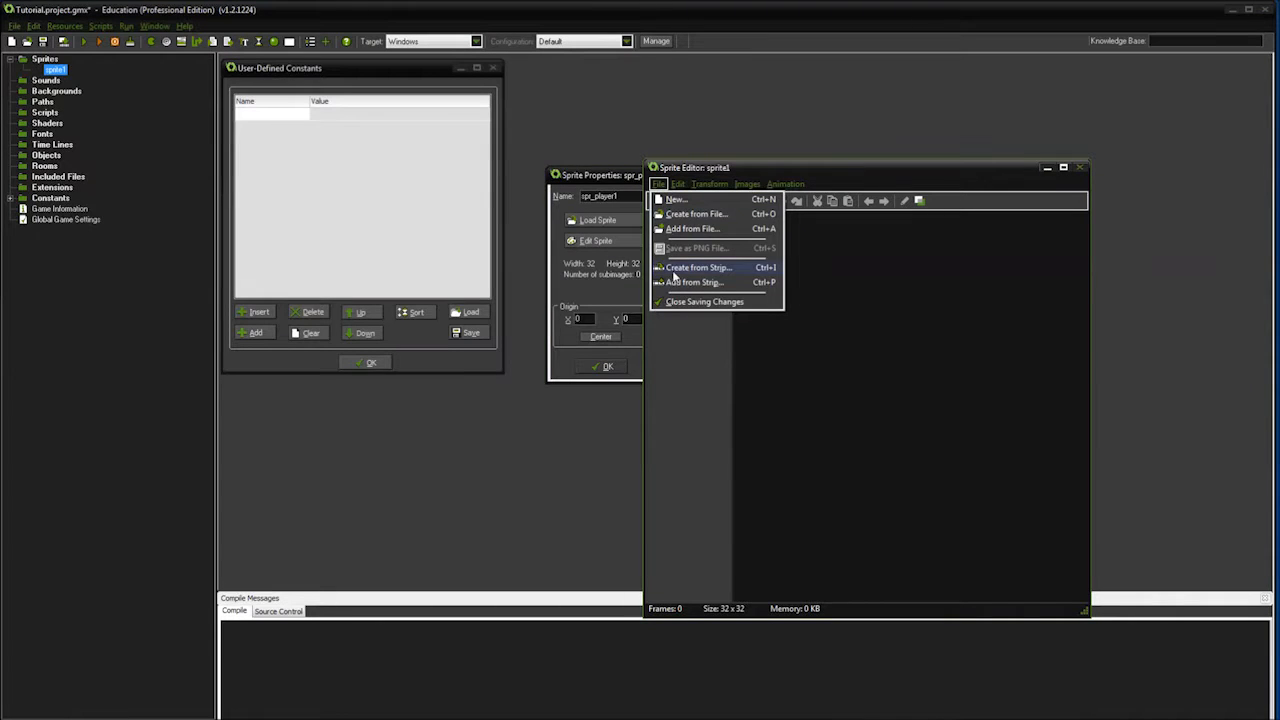
mouse_move(698, 267)
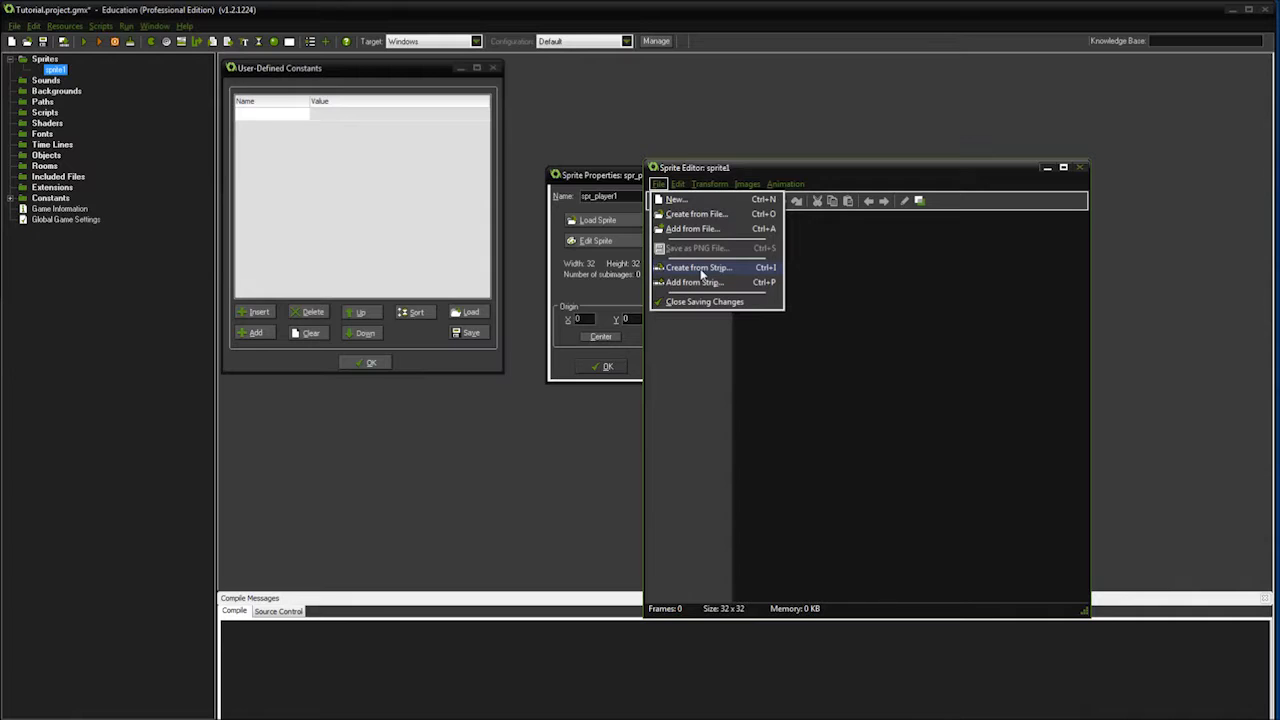
left_click(698, 267)
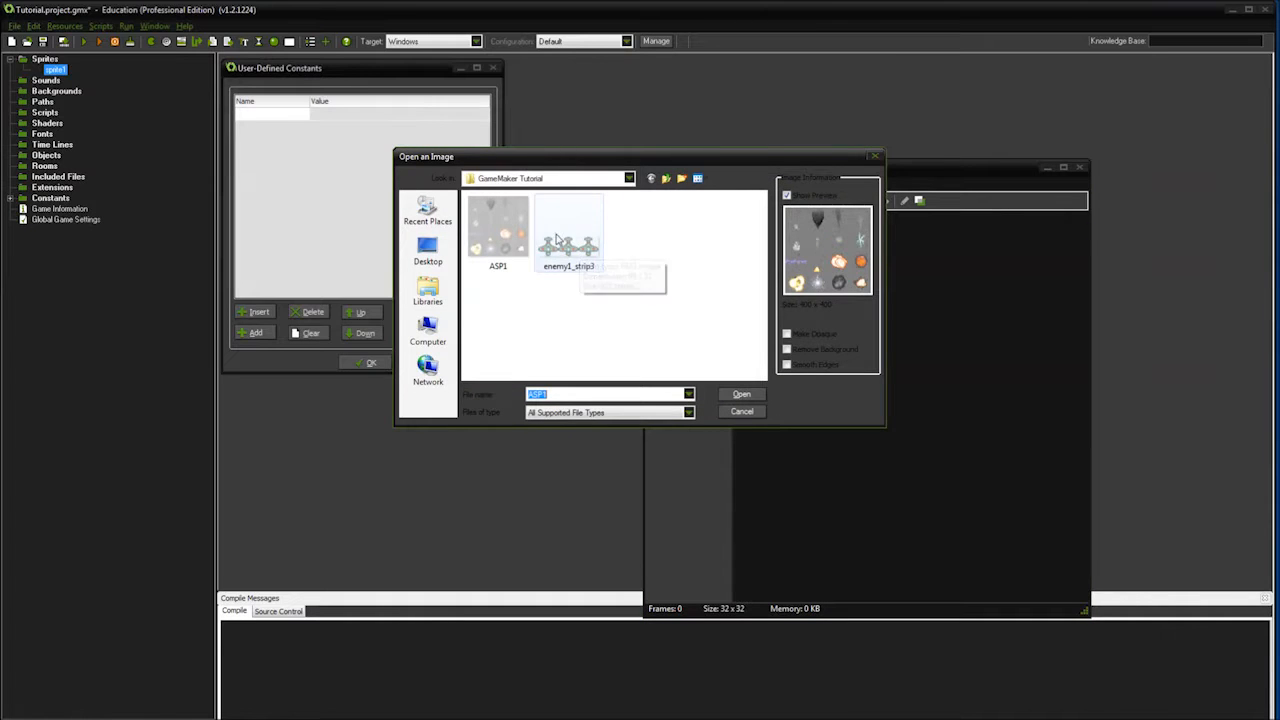
left_click(568, 233)
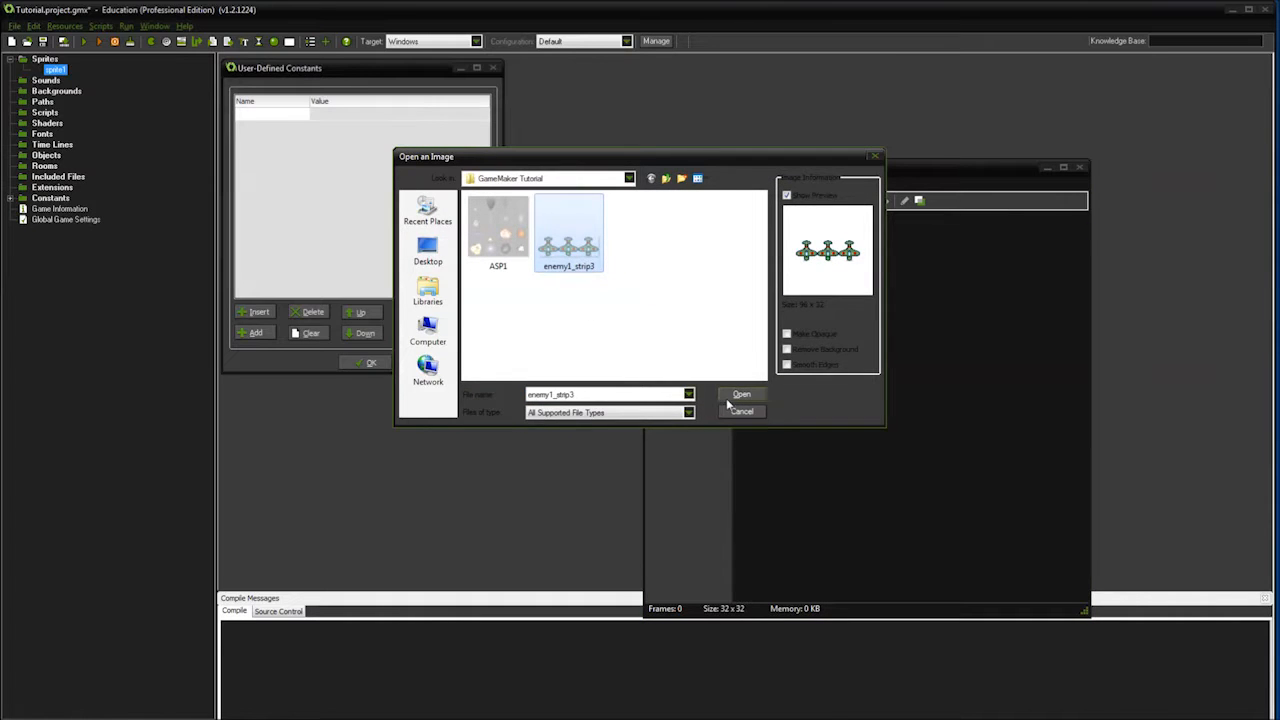
left_click(742, 394)
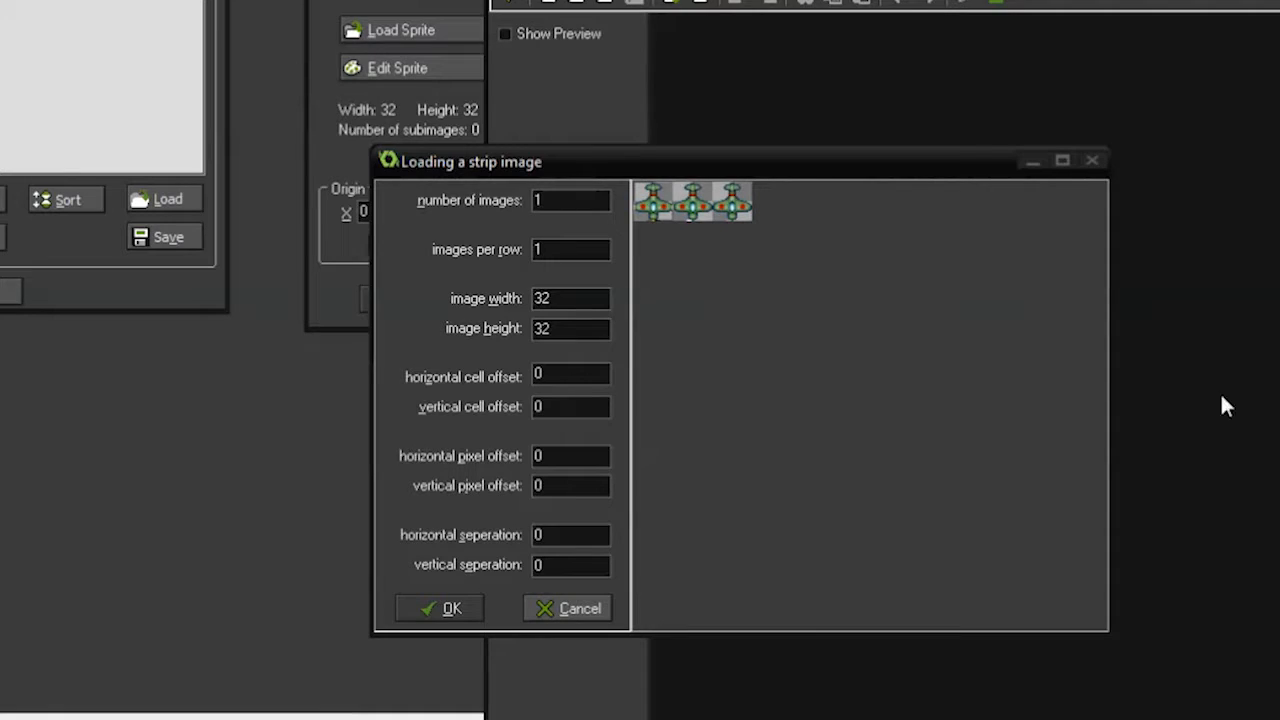
mouse_move(585, 224)
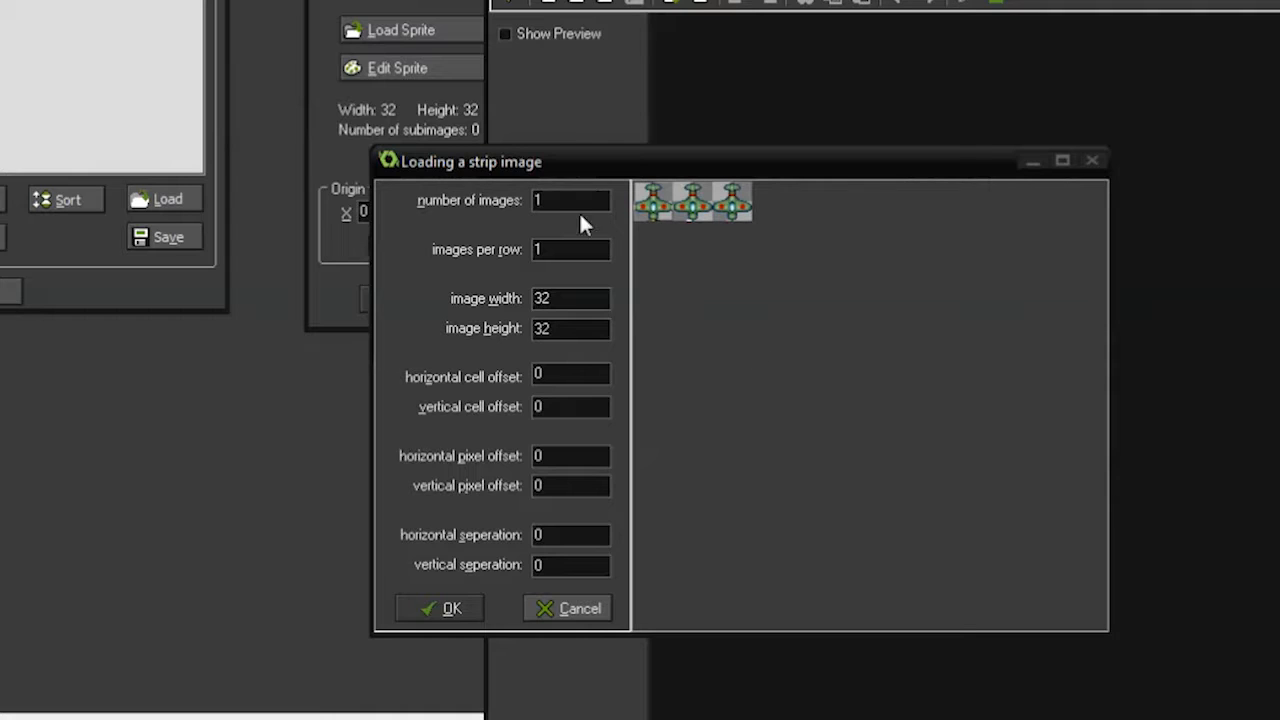
mouse_move(658, 225)
type("3")
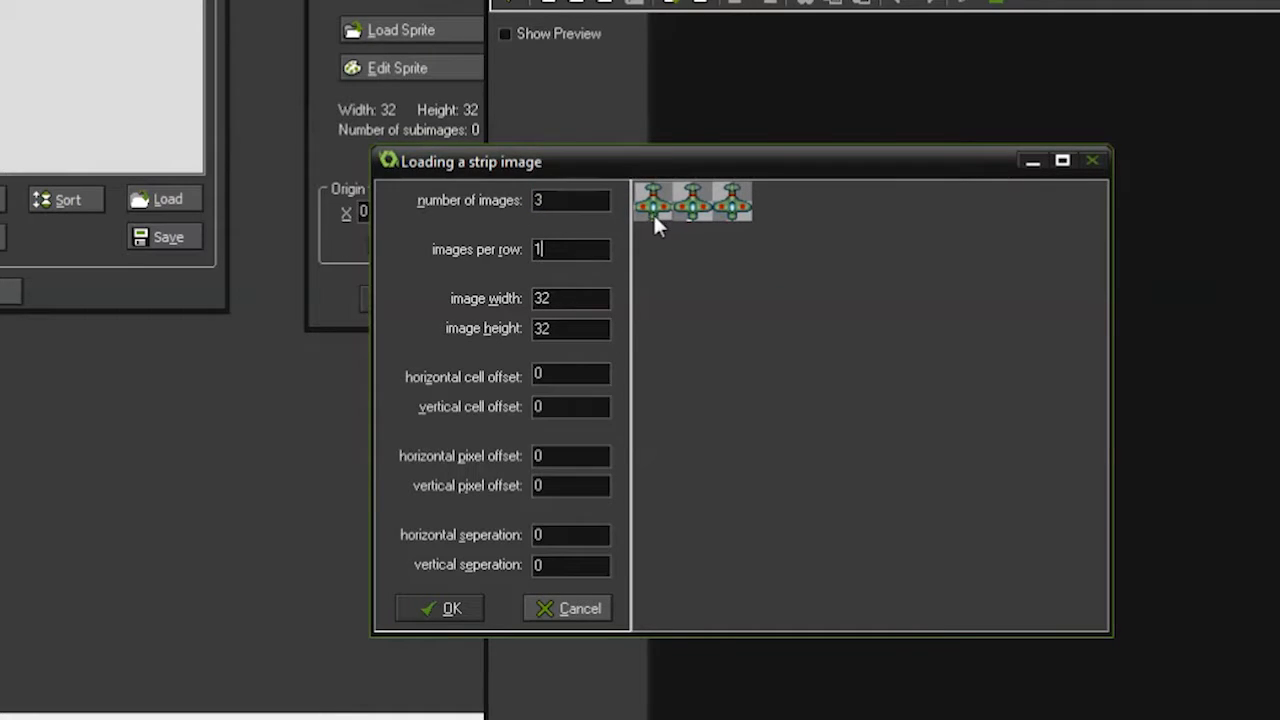
mouse_move(688, 230)
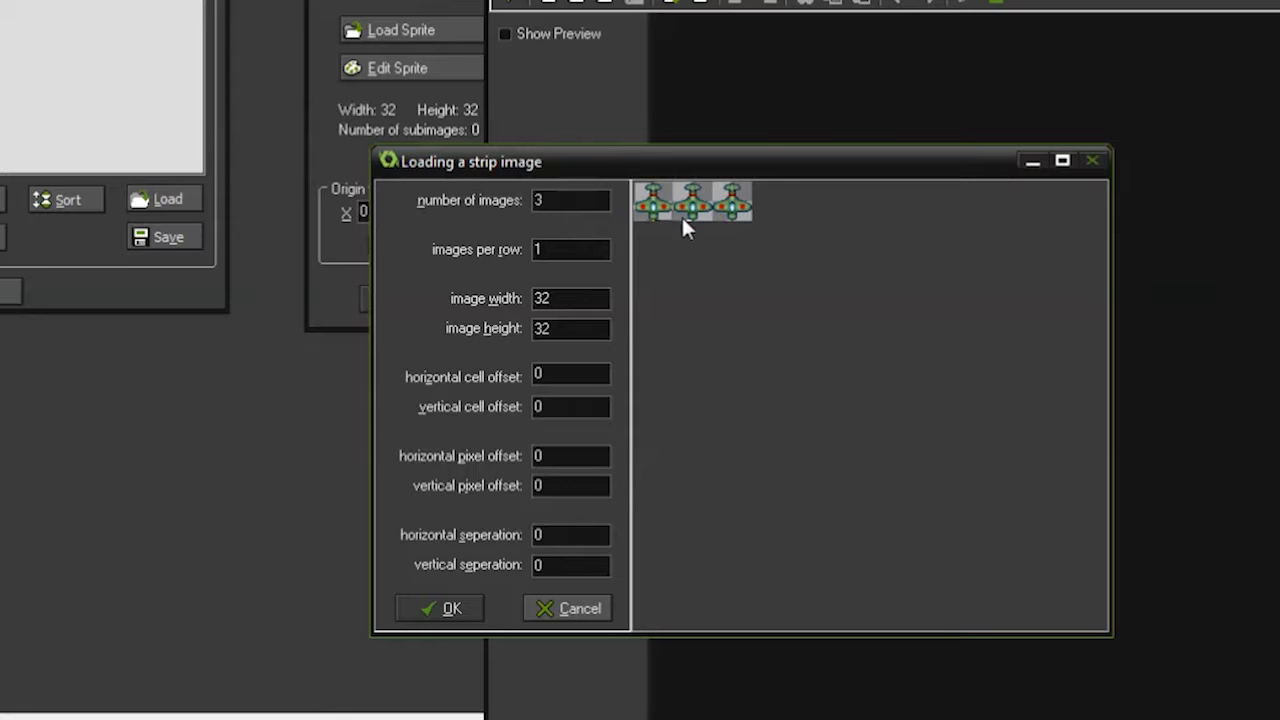
mouse_move(645, 282)
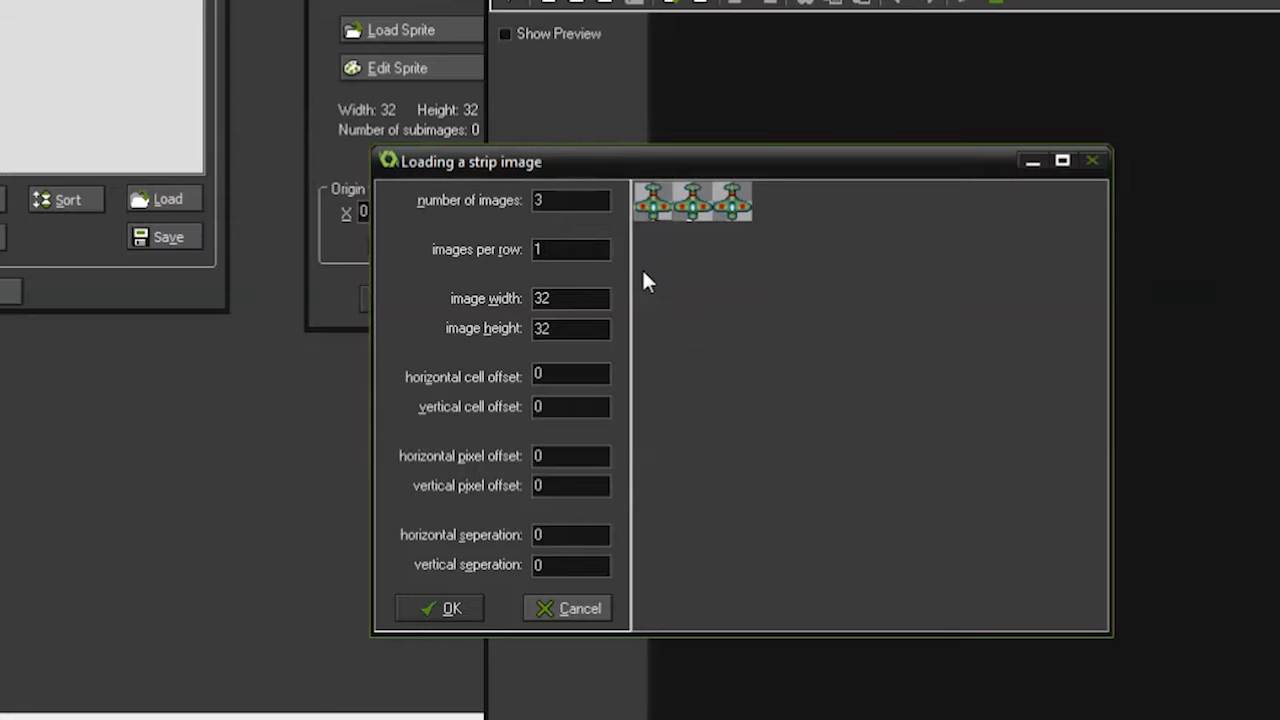
mouse_move(625, 242)
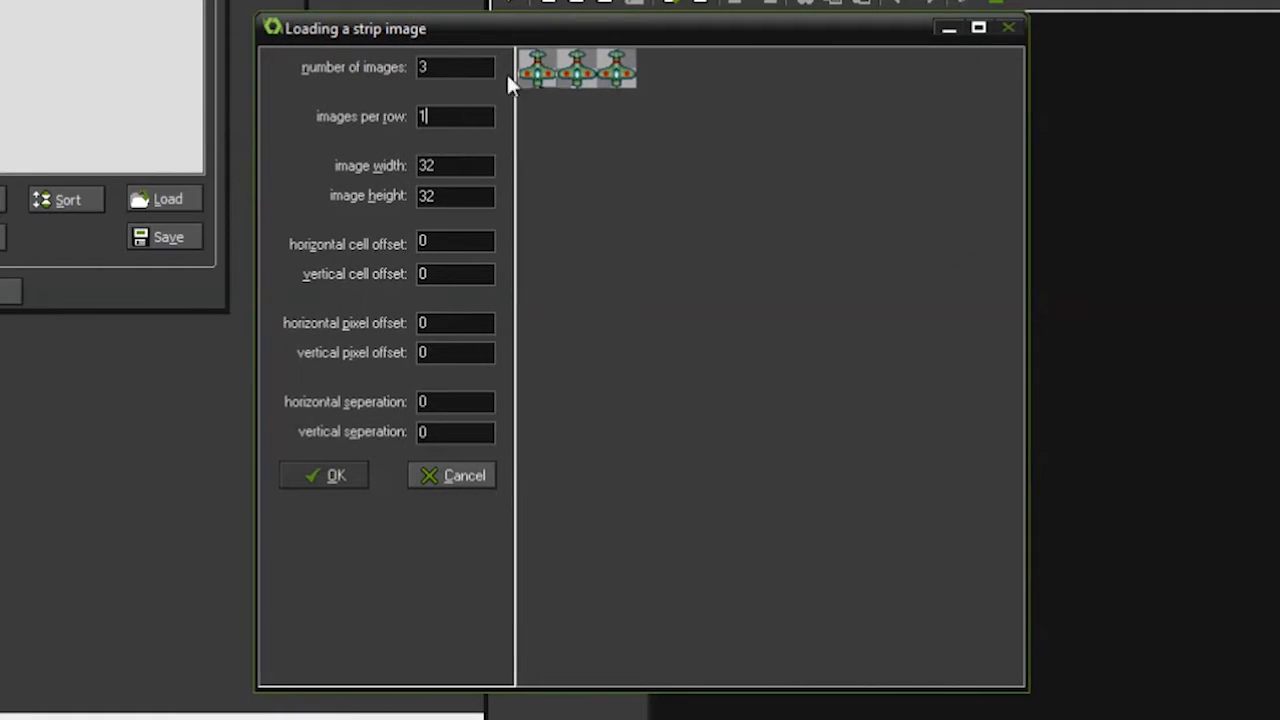
mouse_move(460, 158)
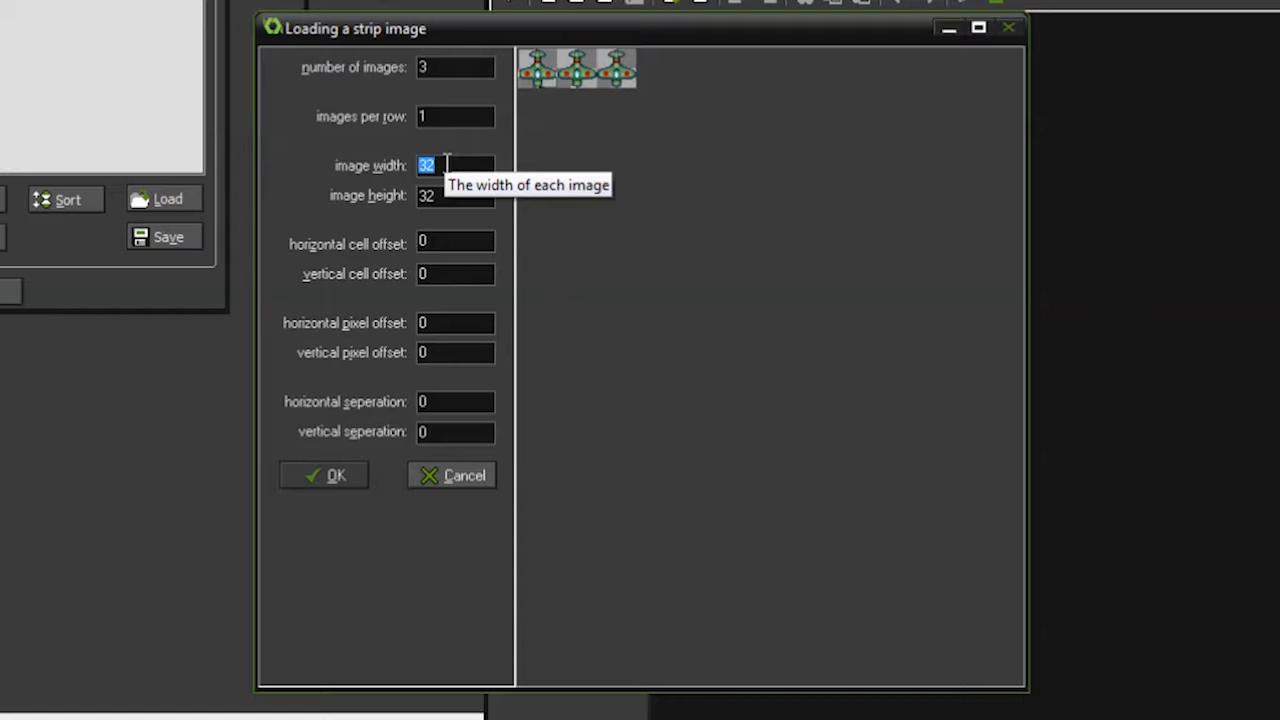
- Enter strip values 10 and 5 while settling on 3 images of 32×32 pixels
type("10")
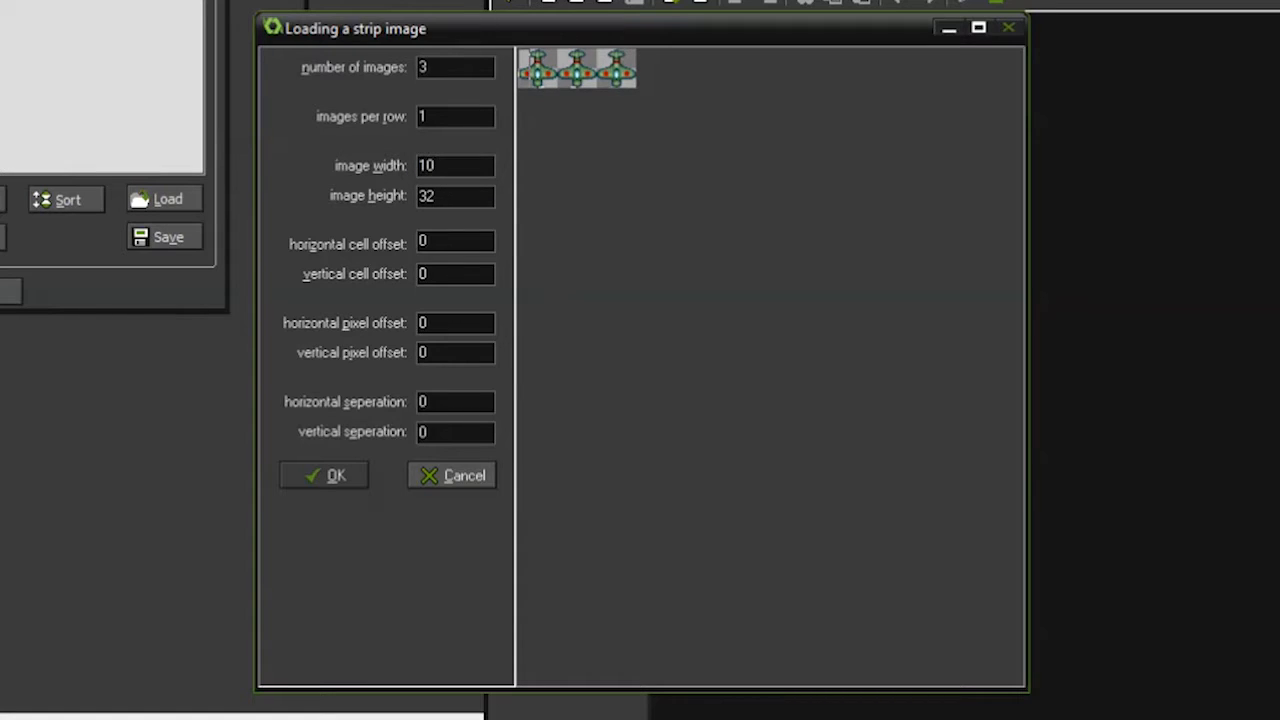
mouse_move(524, 60)
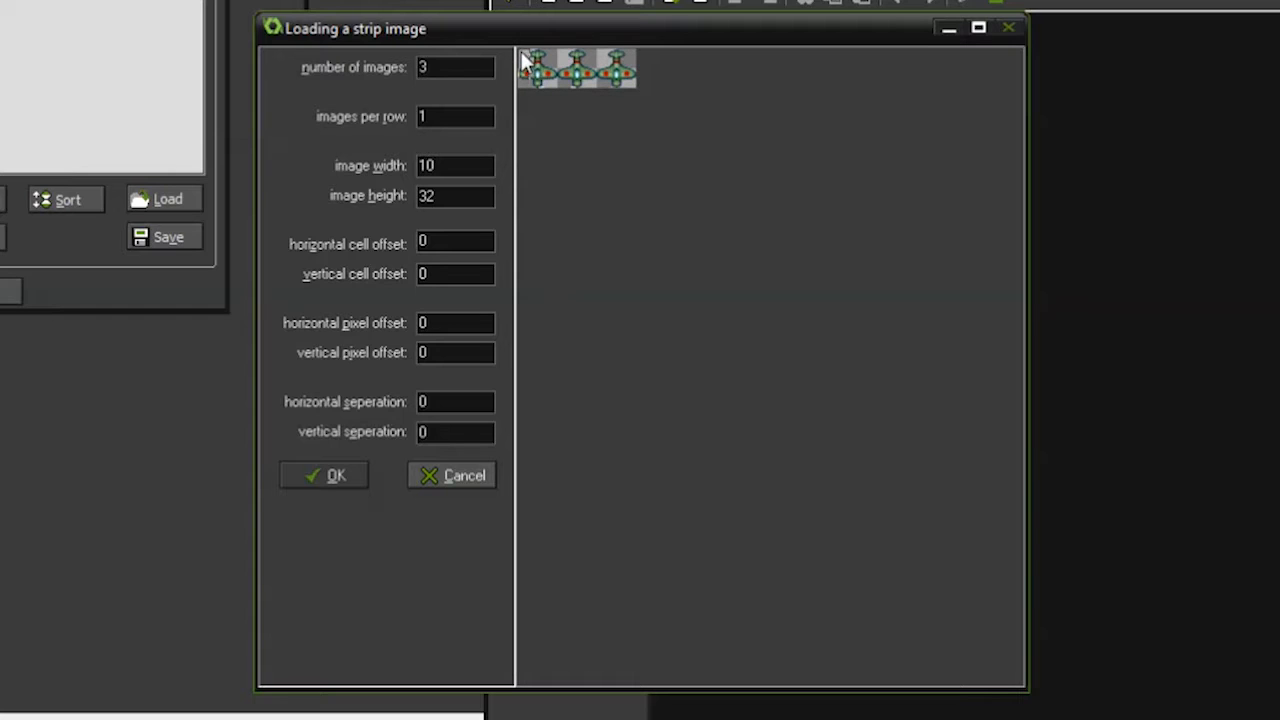
mouse_move(522, 85)
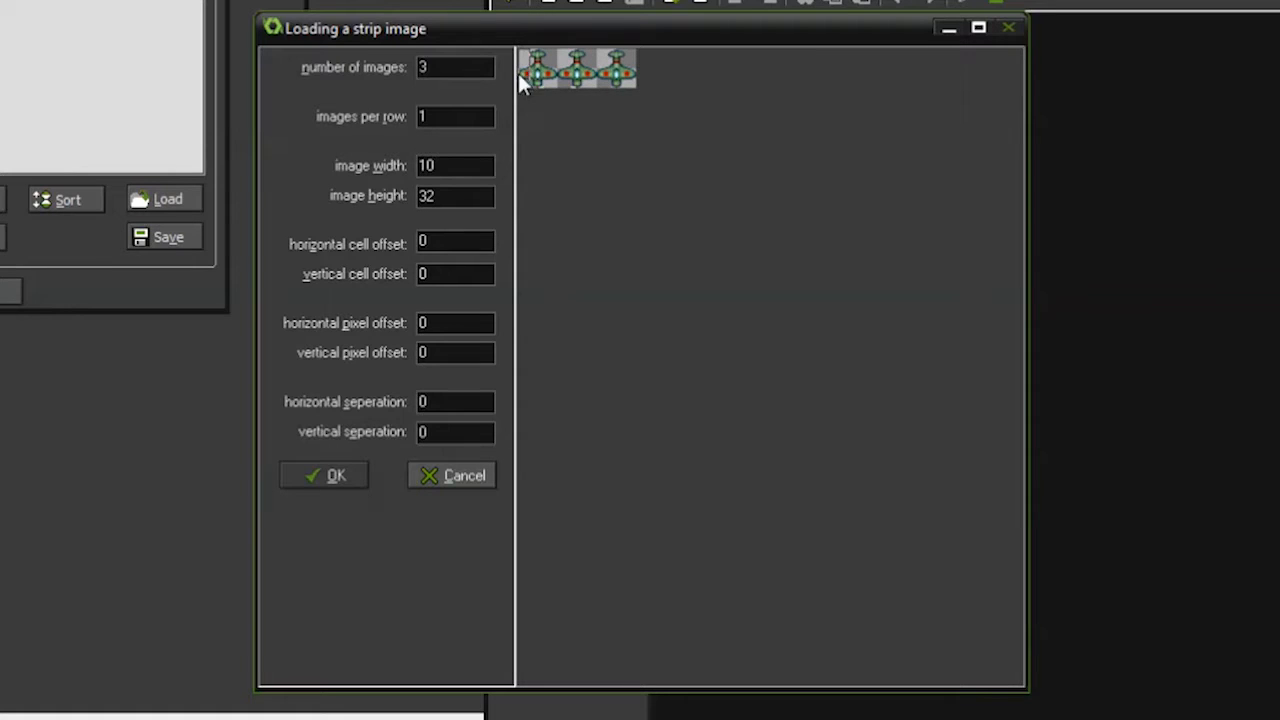
mouse_move(448, 158)
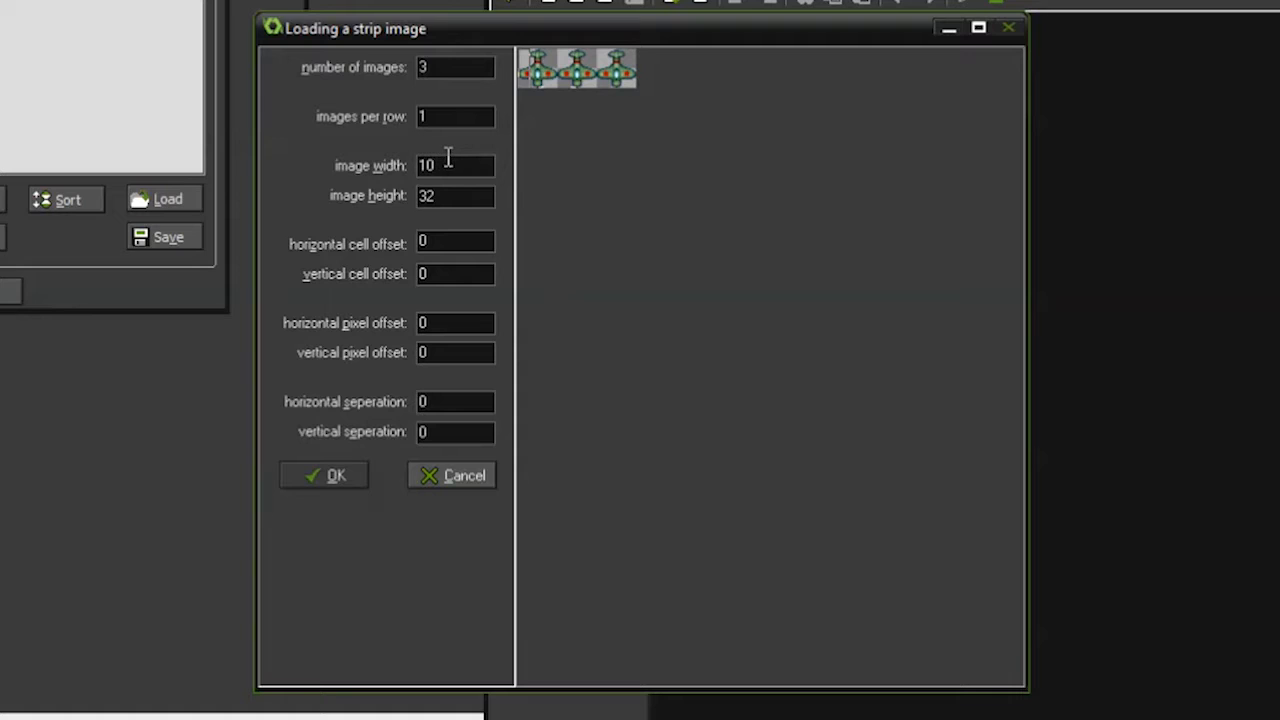
mouse_move(455, 165)
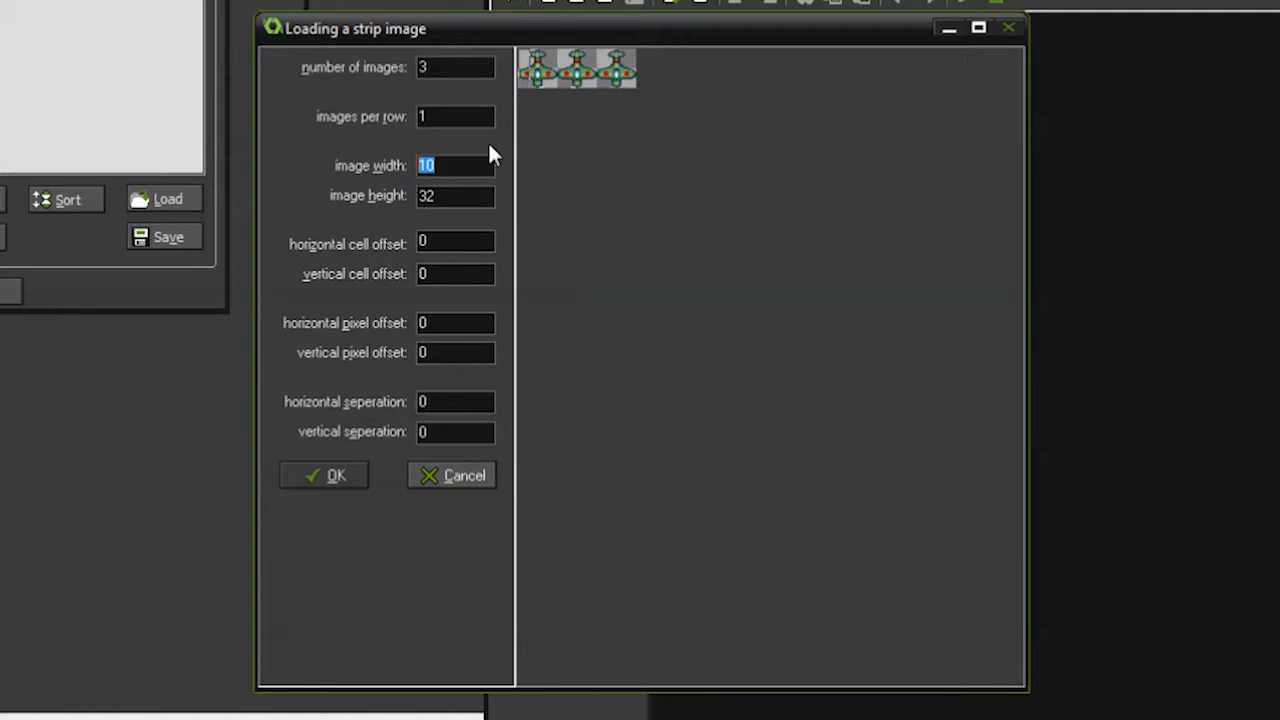
mouse_move(528, 88)
type("2")
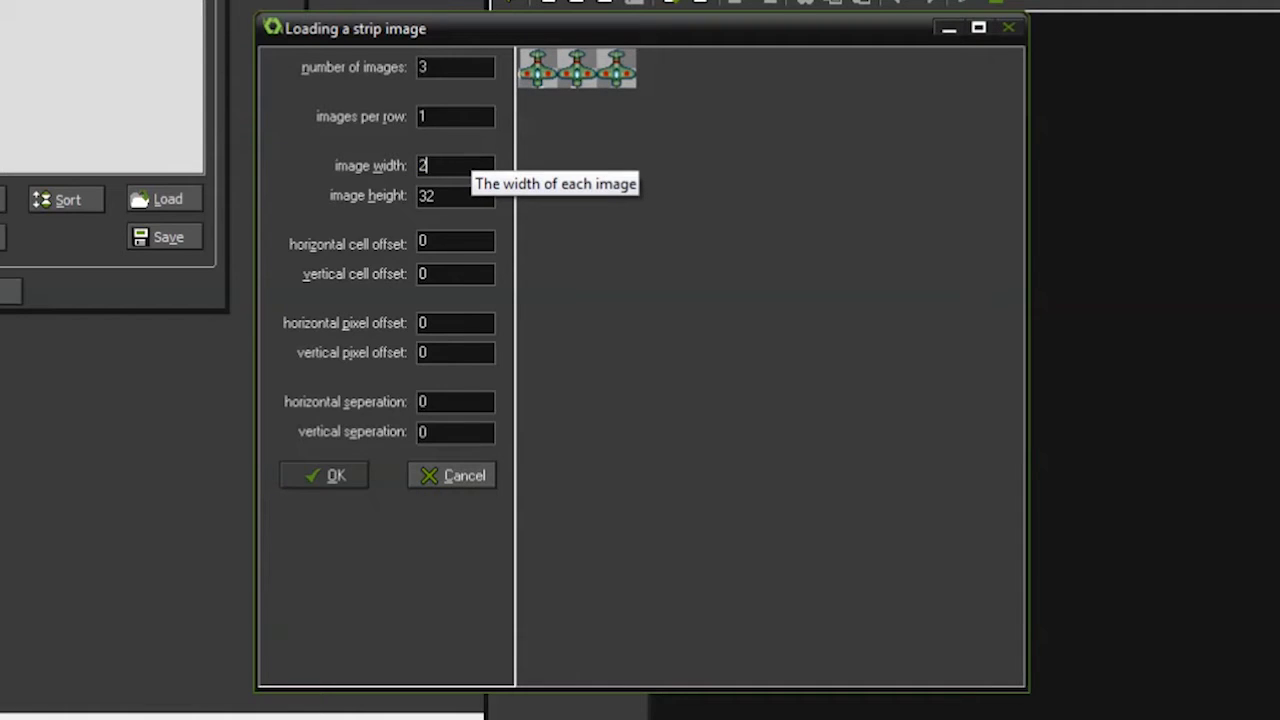
type("5")
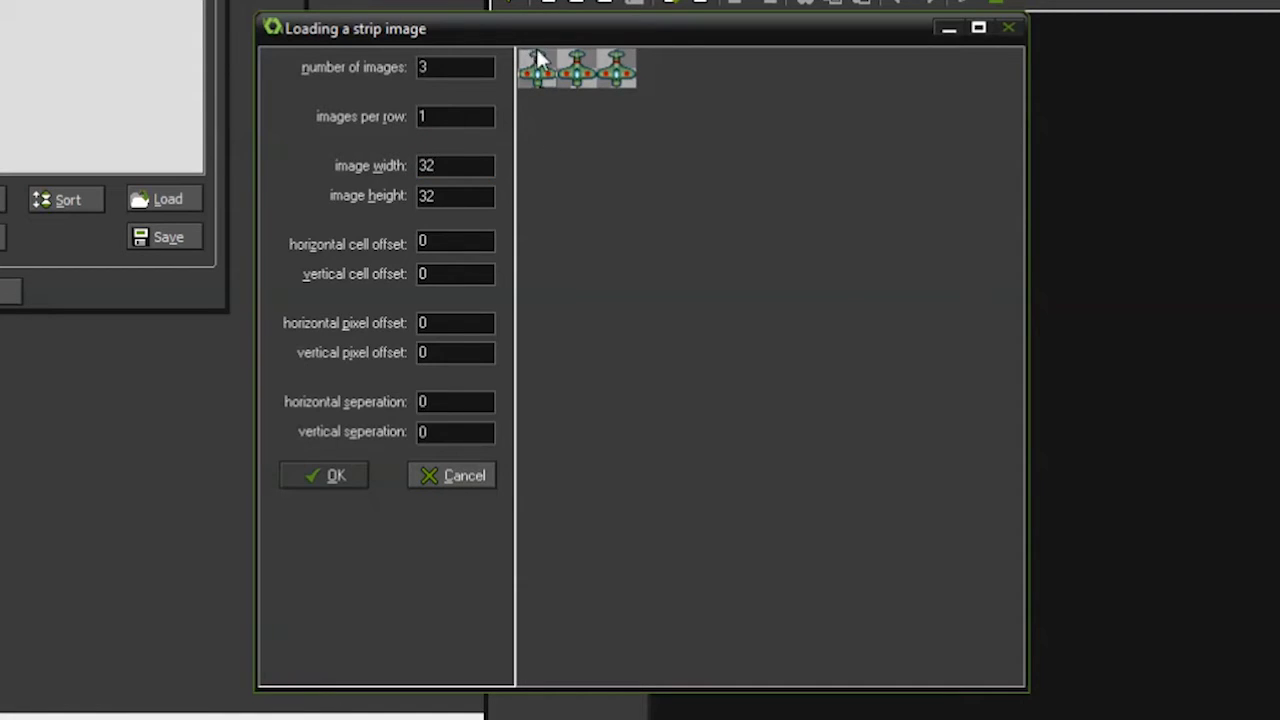
mouse_move(585, 65)
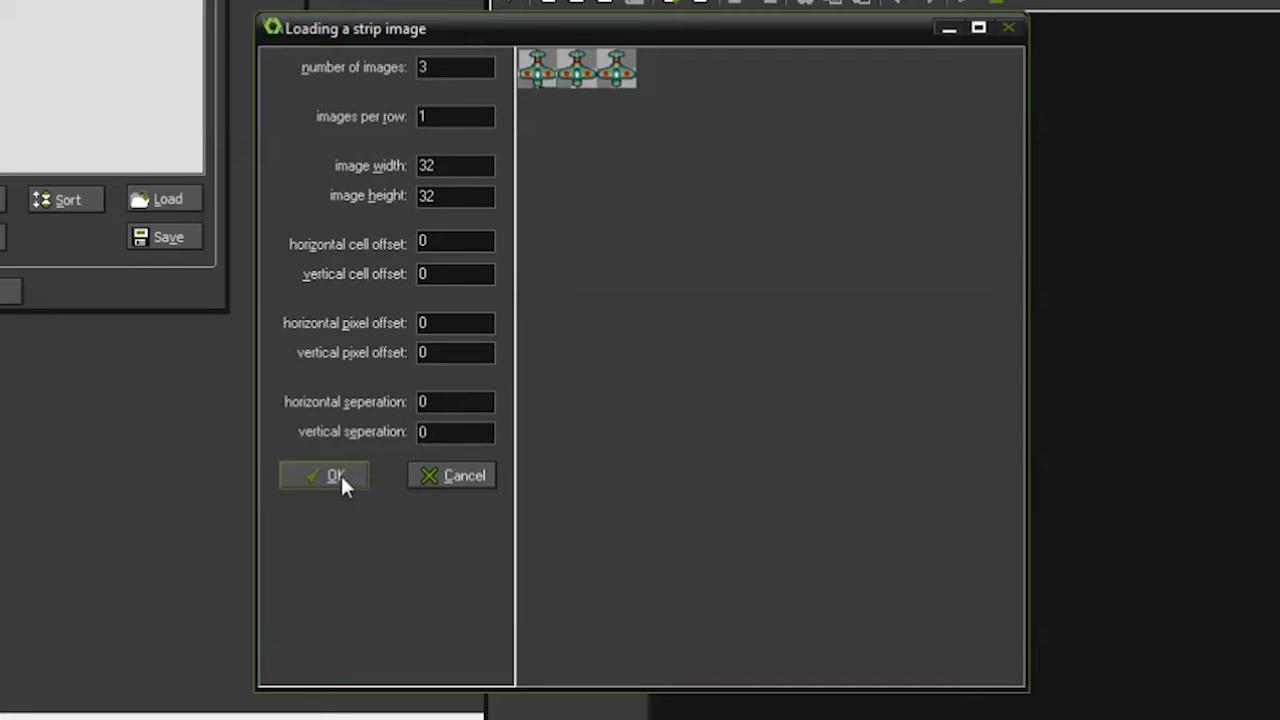
- Confirm the strip import to load images 0–2 and enable Show Preview
left_click(324, 475)
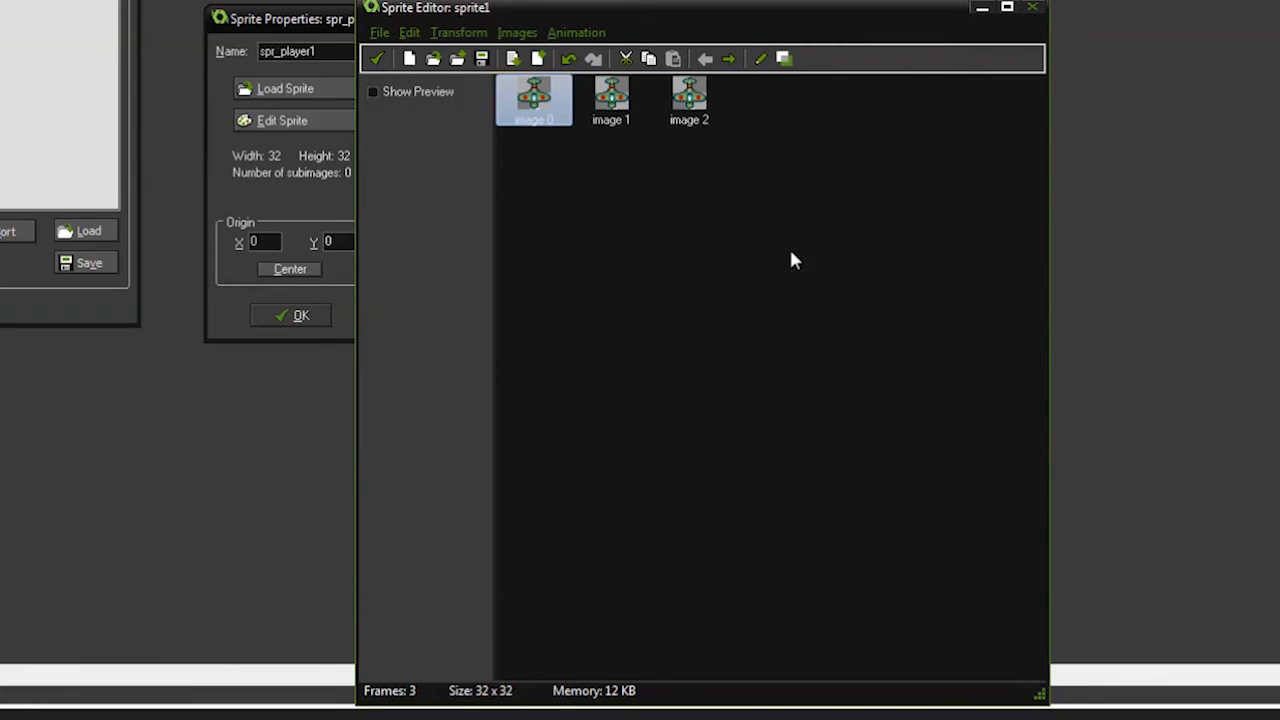
mouse_move(585, 110)
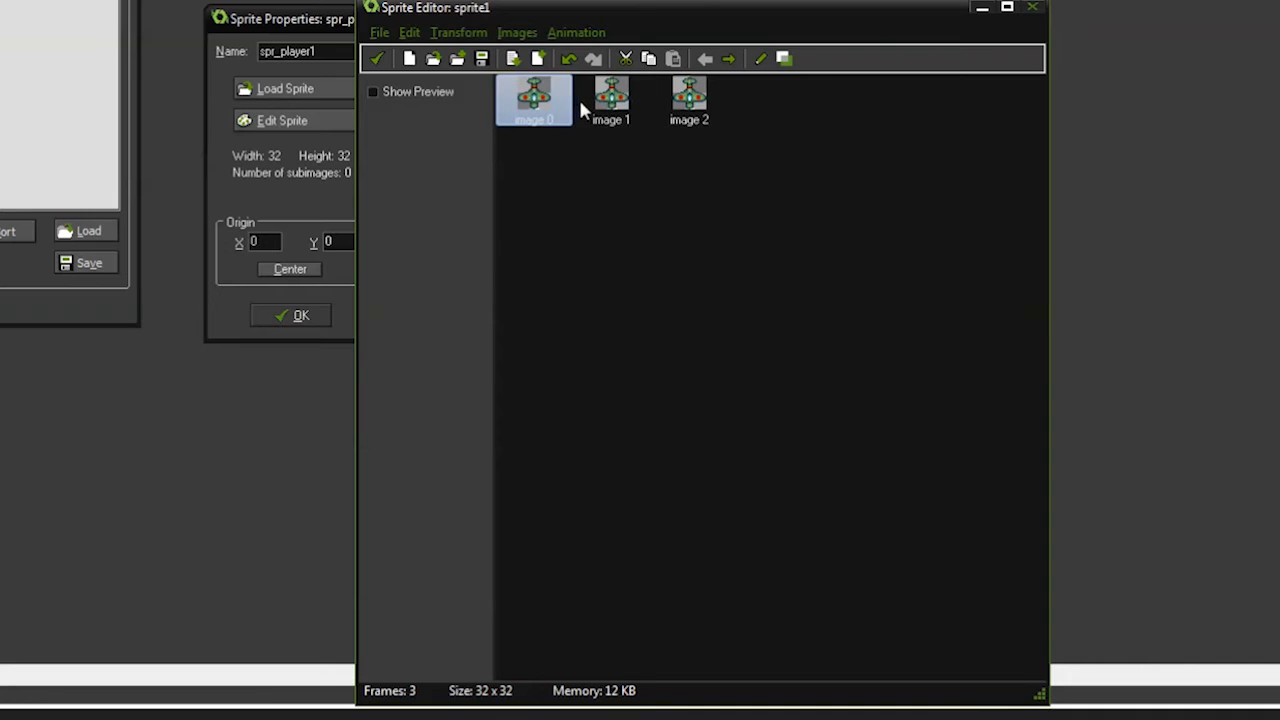
mouse_move(565, 125)
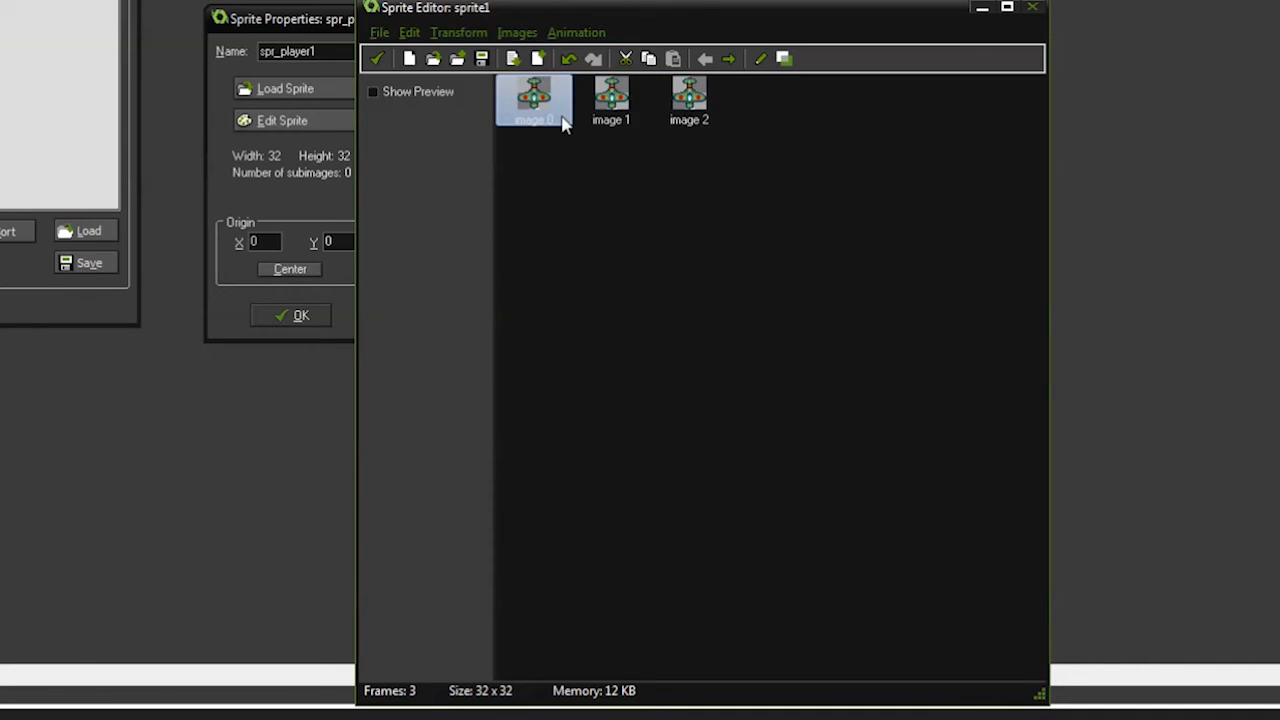
mouse_move(438, 171)
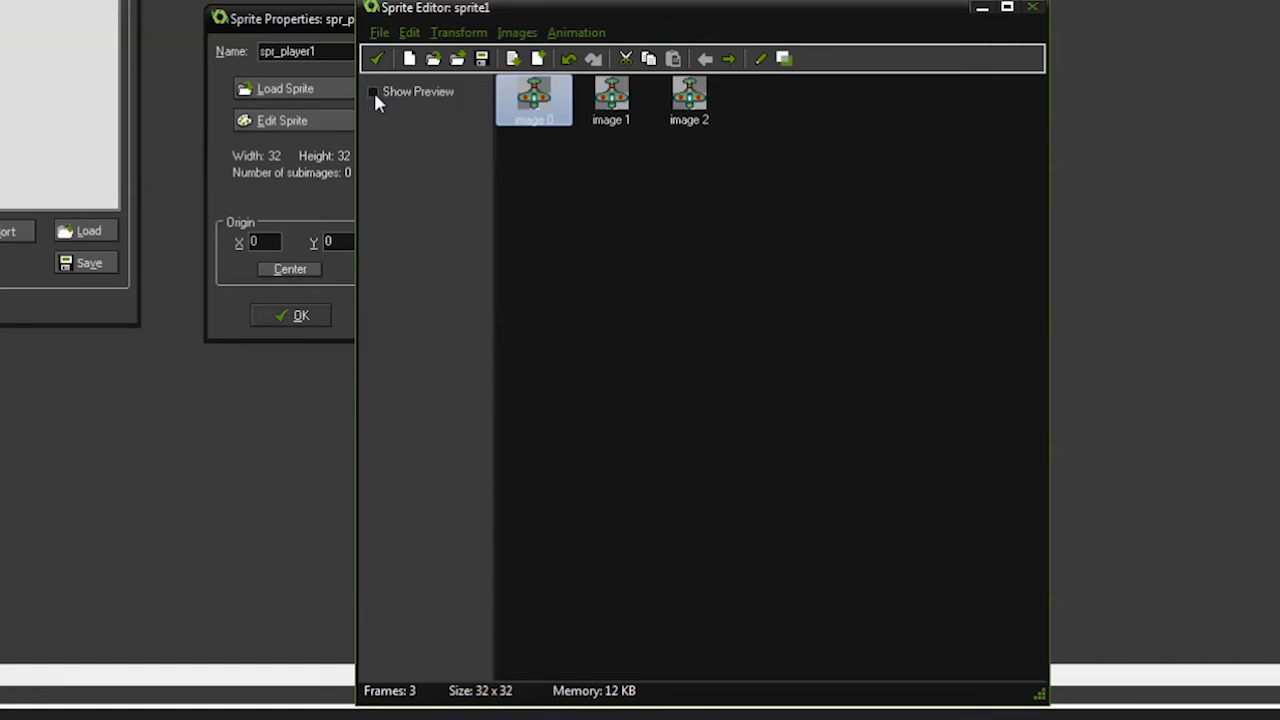
left_click(373, 91)
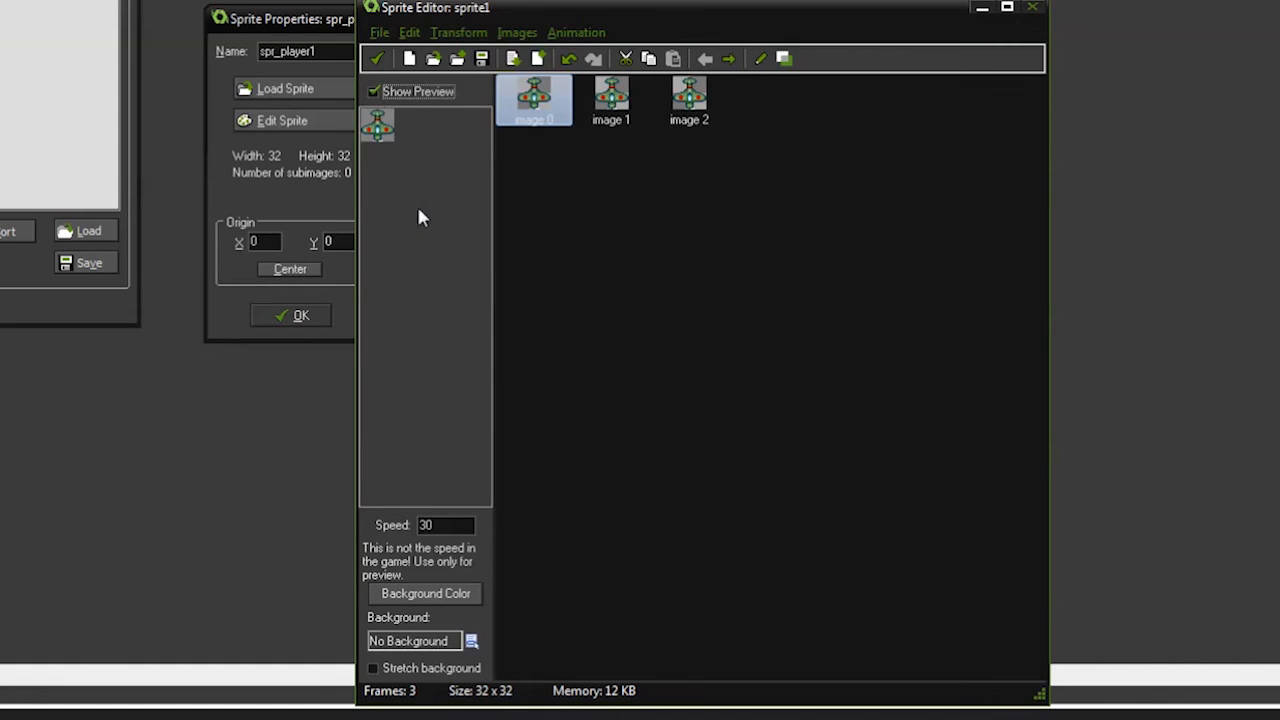
mouse_move(377, 150)
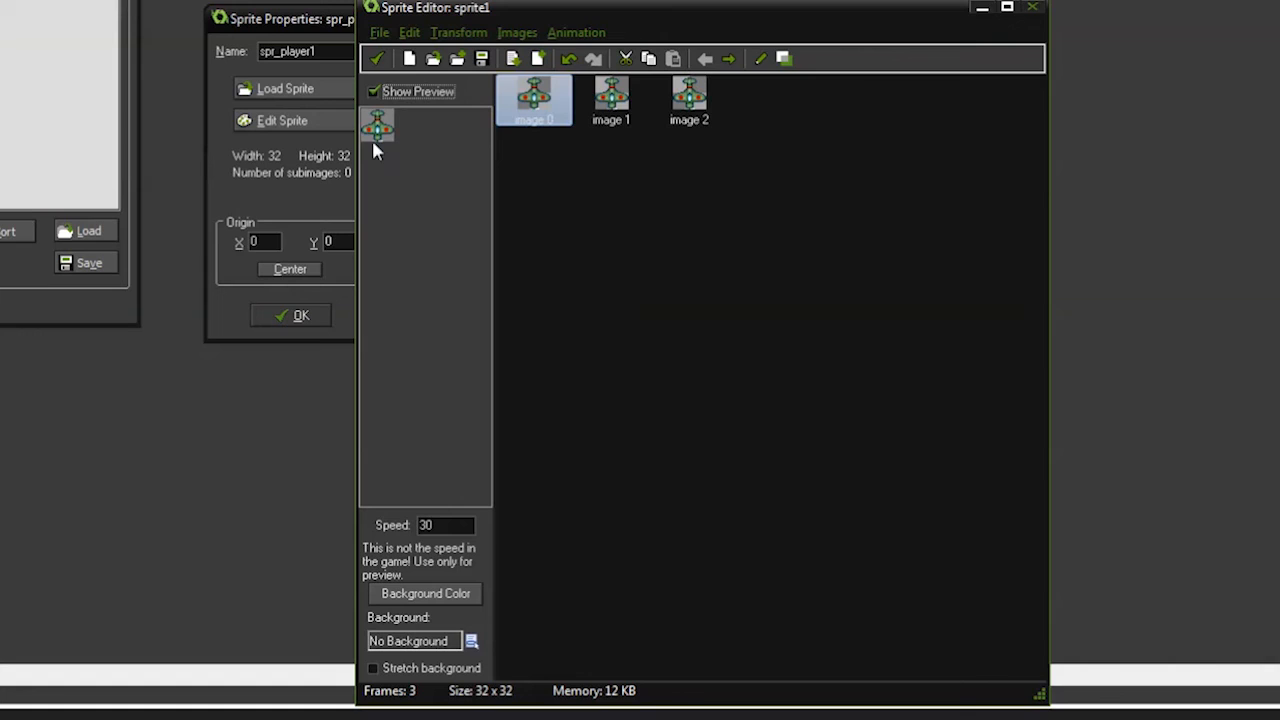